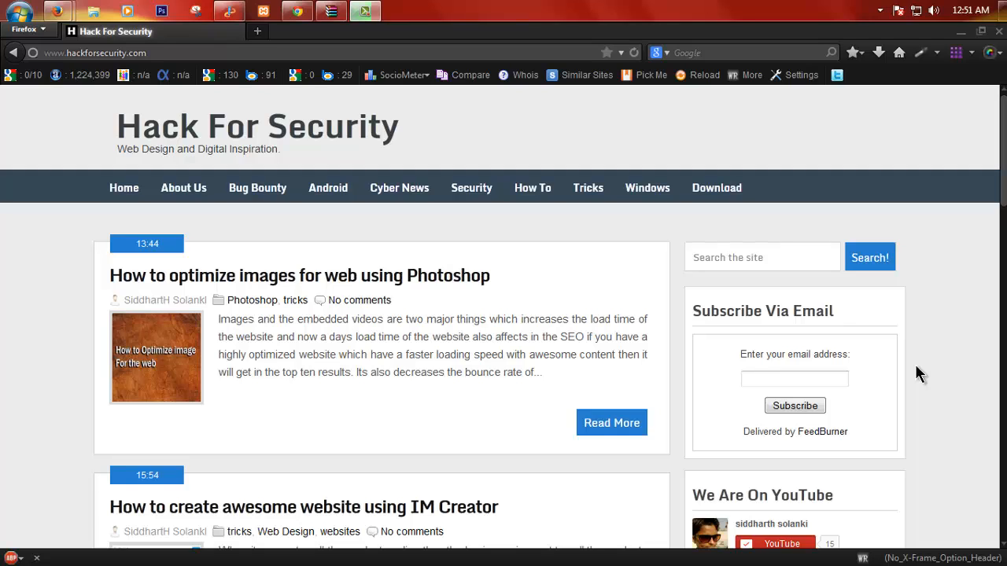
pyautogui.moveTo(944, 335)
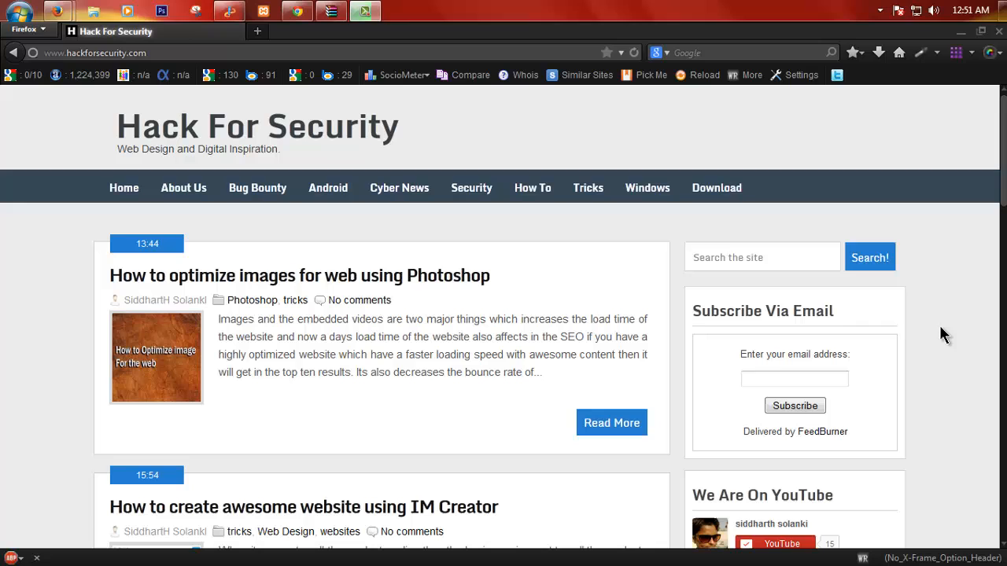
# In a new tab, search 'google play', open the Shop, and scroll to Social Apps.
pyautogui.click(256, 31)
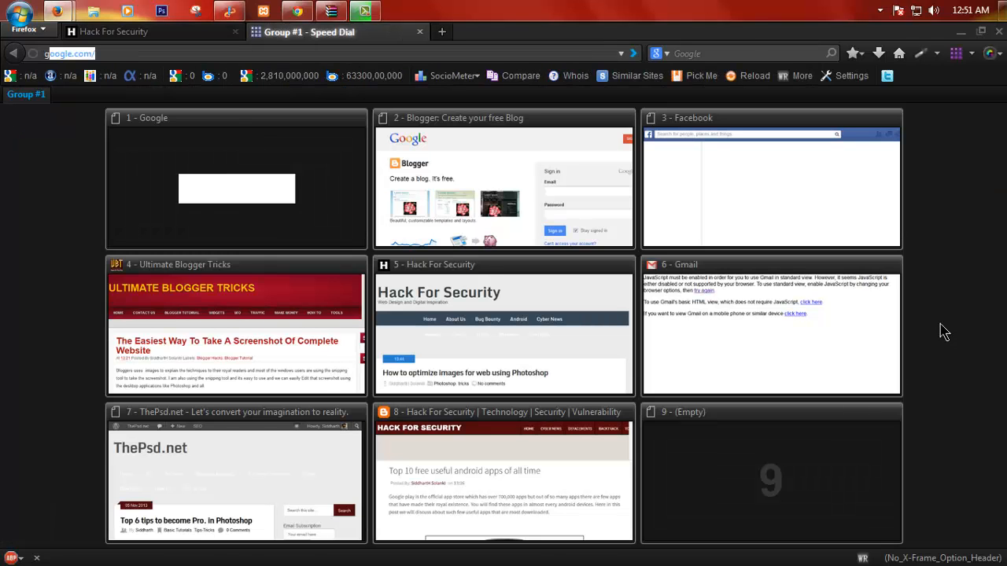
pyautogui.write('google pla')
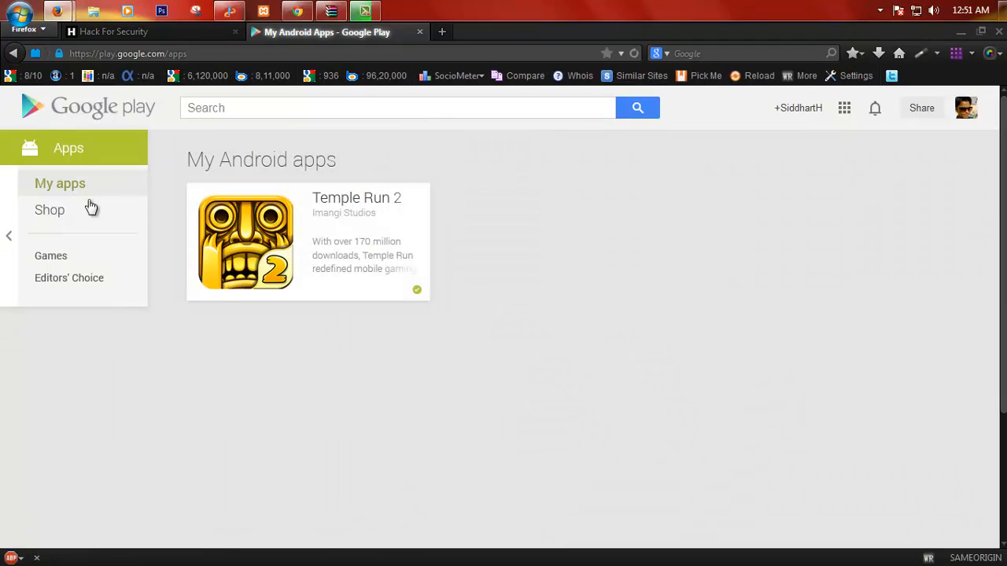
pyautogui.click(50, 209)
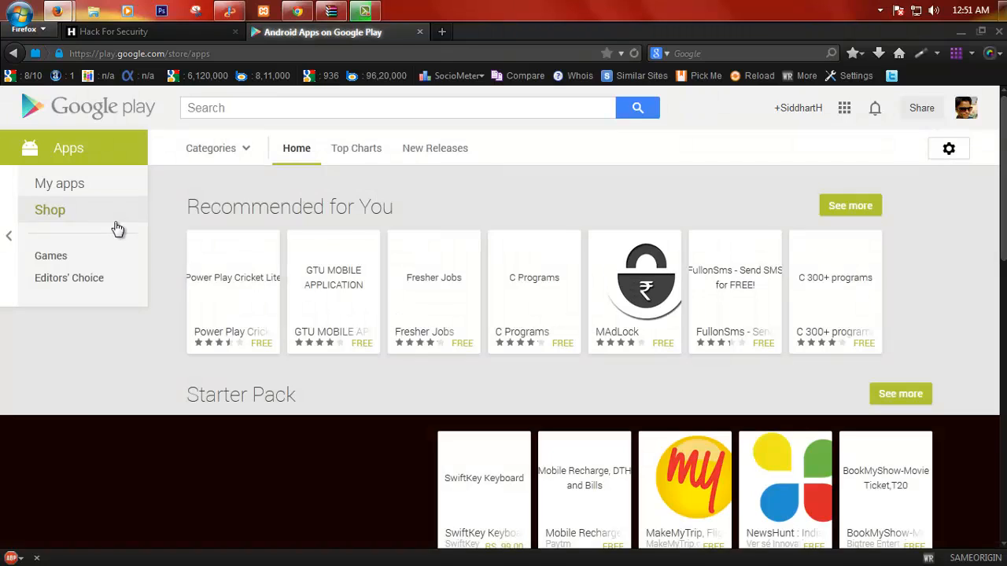
pyautogui.scroll(-3)
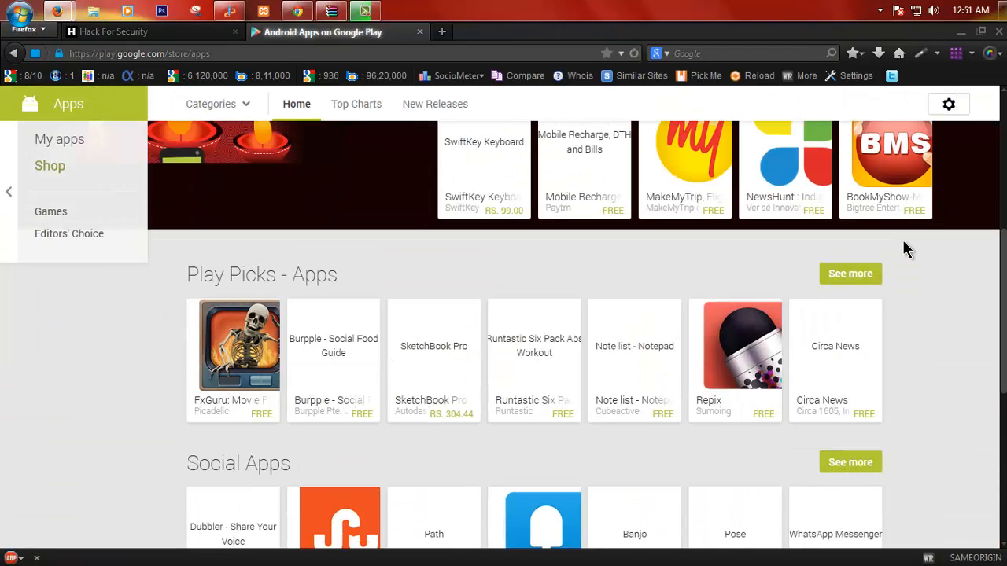
pyautogui.scroll(-3)
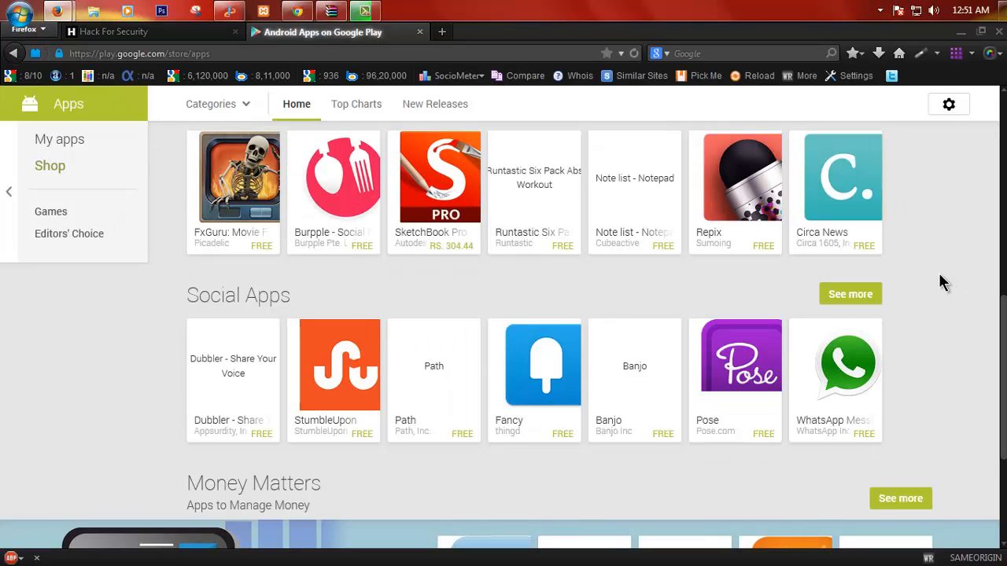
pyautogui.moveTo(924, 305)
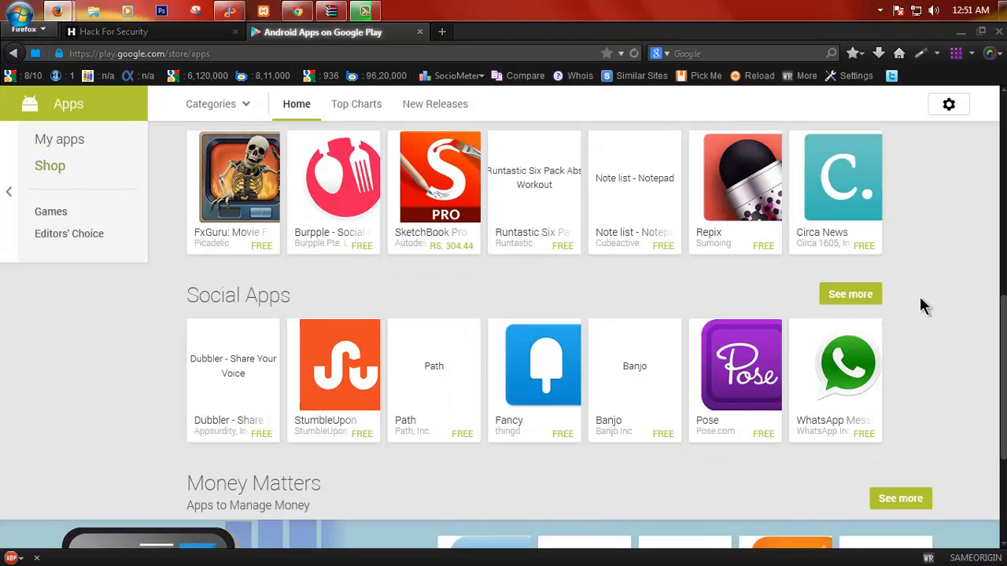
# Open the WhatsApp Messenger page from the Social Apps row and scroll through it.
pyautogui.click(835, 364)
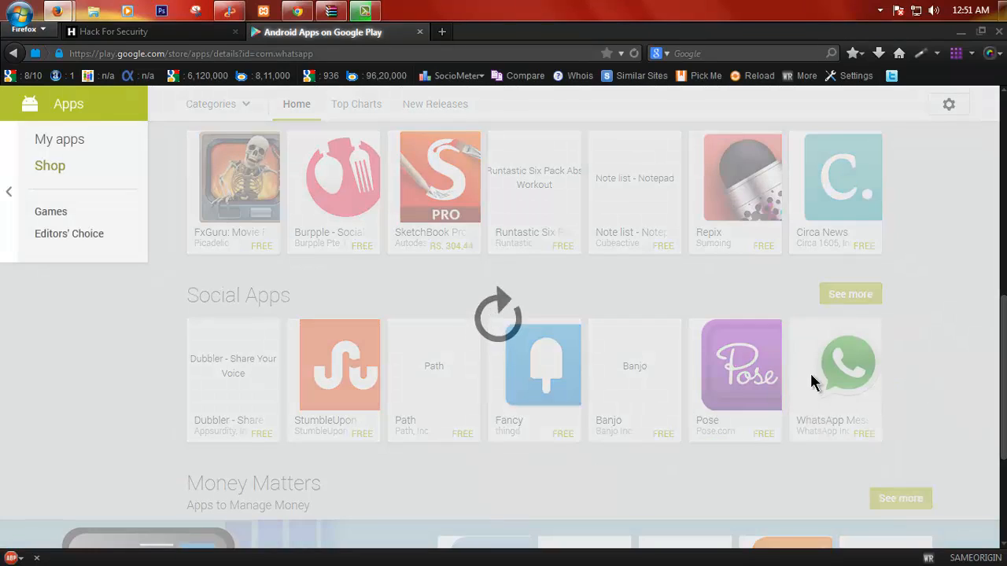
pyautogui.moveTo(913, 369)
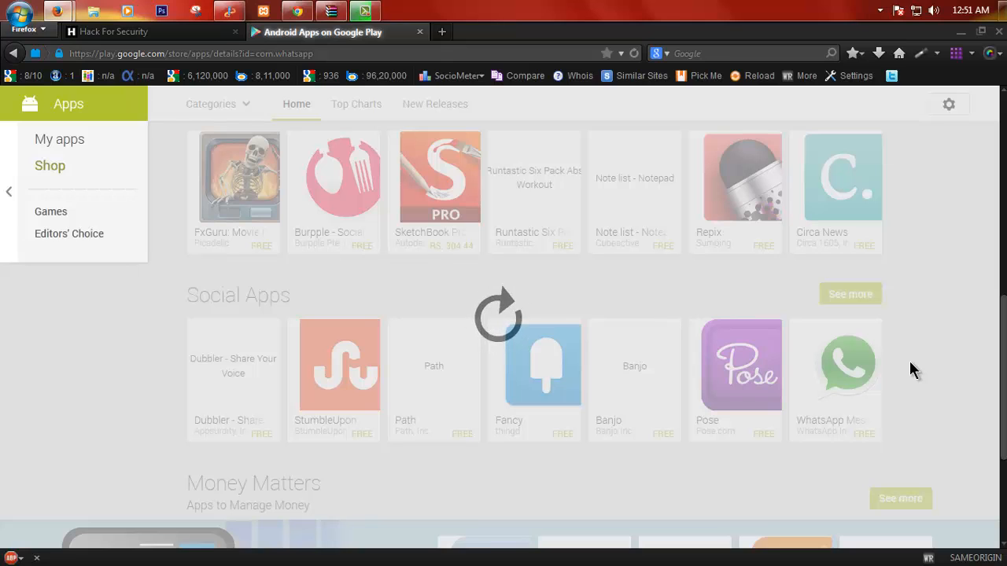
pyautogui.scroll(-3)
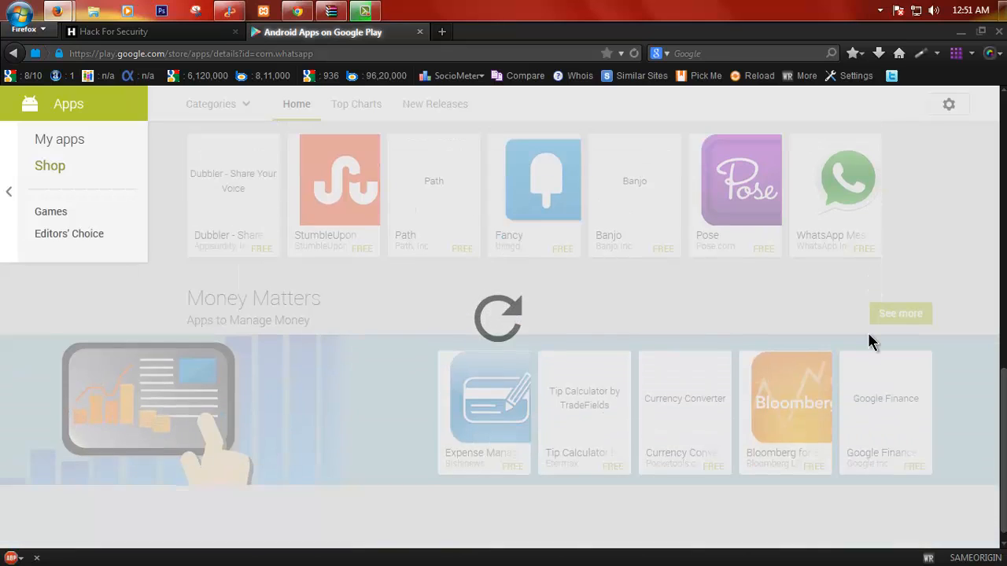
pyautogui.scroll(-3)
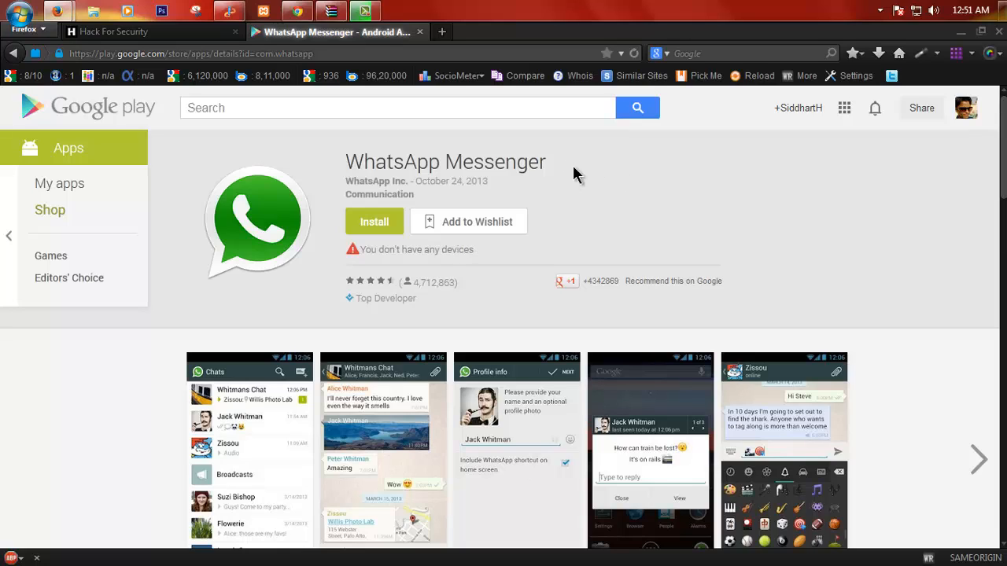
pyautogui.moveTo(696, 168)
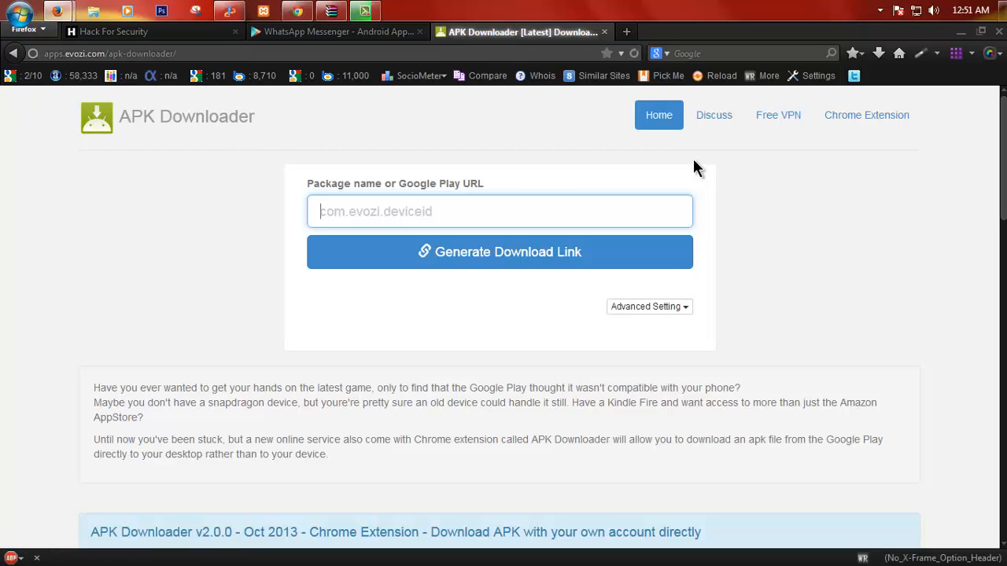
pyautogui.click(334, 32)
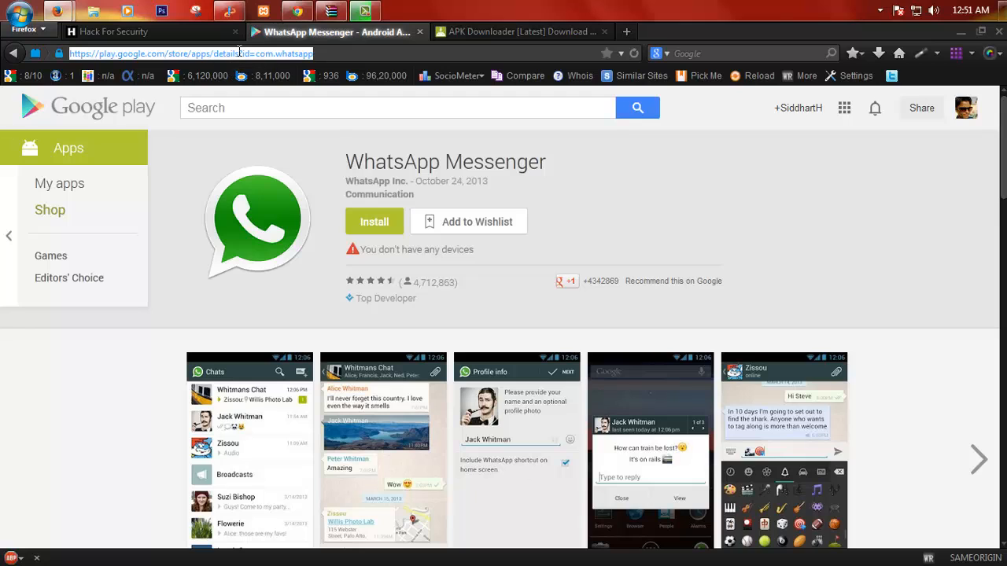
pyautogui.click(519, 32)
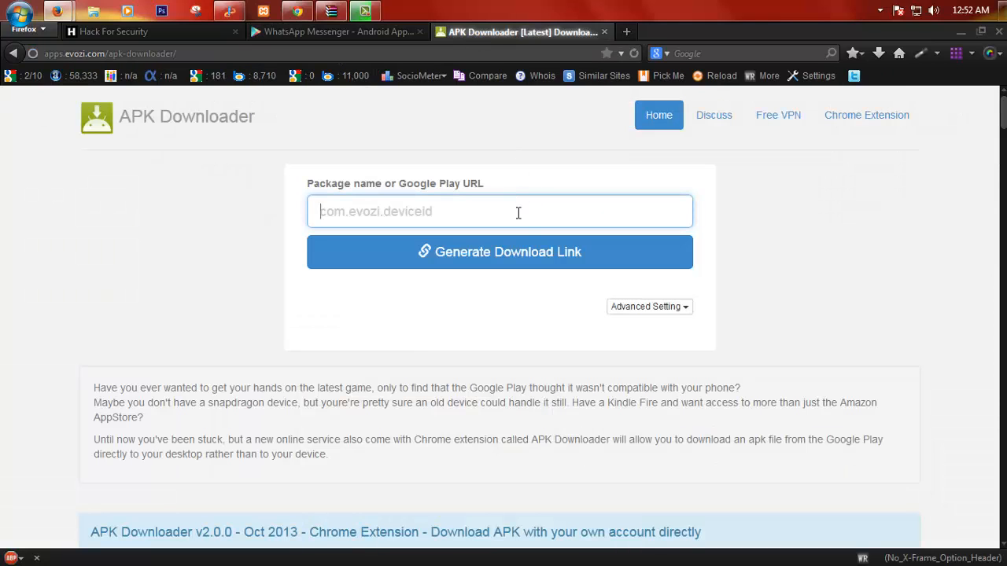
pyautogui.write('https://play.google.com/store/apps/details?id=com.whatsapp')
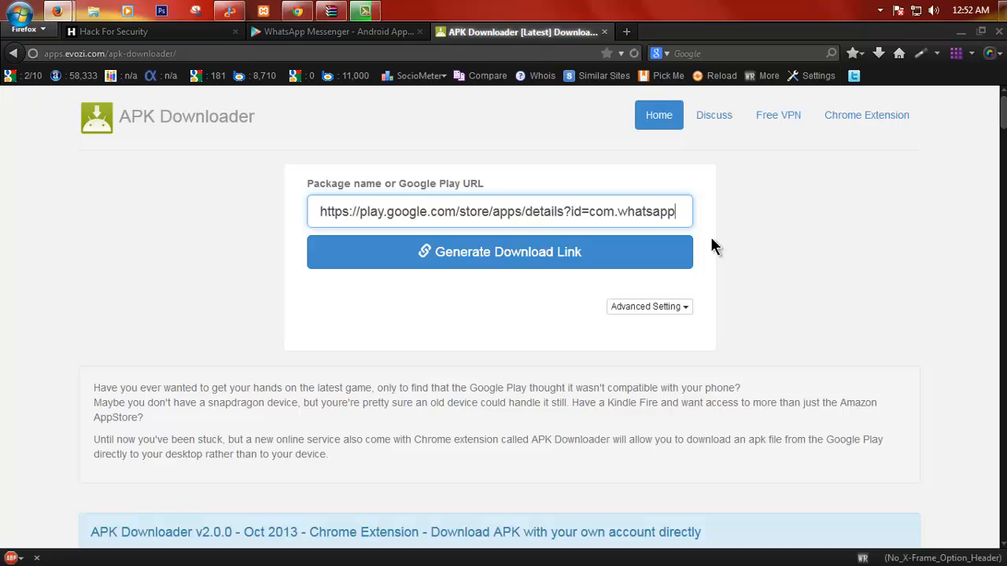
pyautogui.moveTo(519, 260)
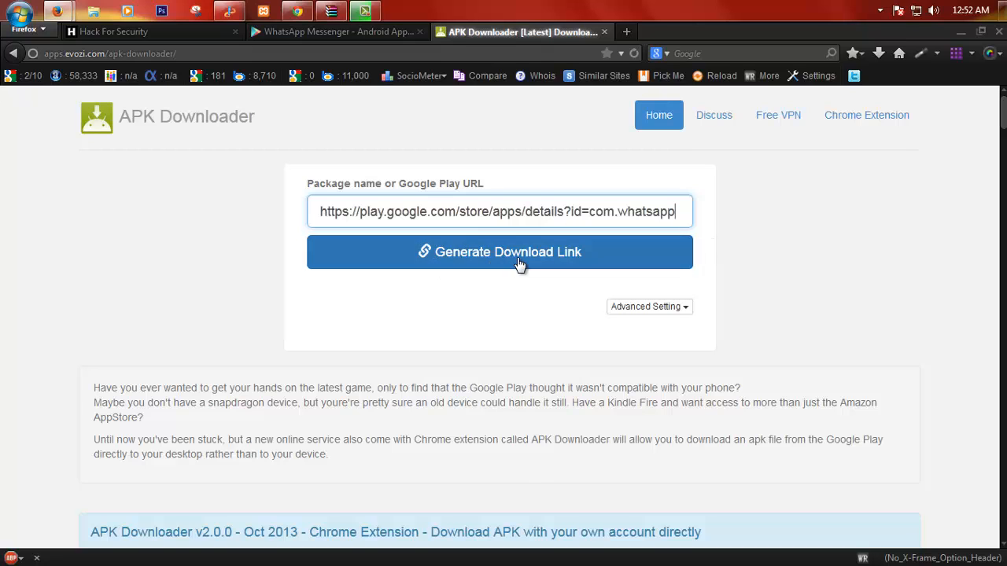
# Generate the com.whatsapp download link, save the 11 MB APK, and check its progress.
pyautogui.click(499, 251)
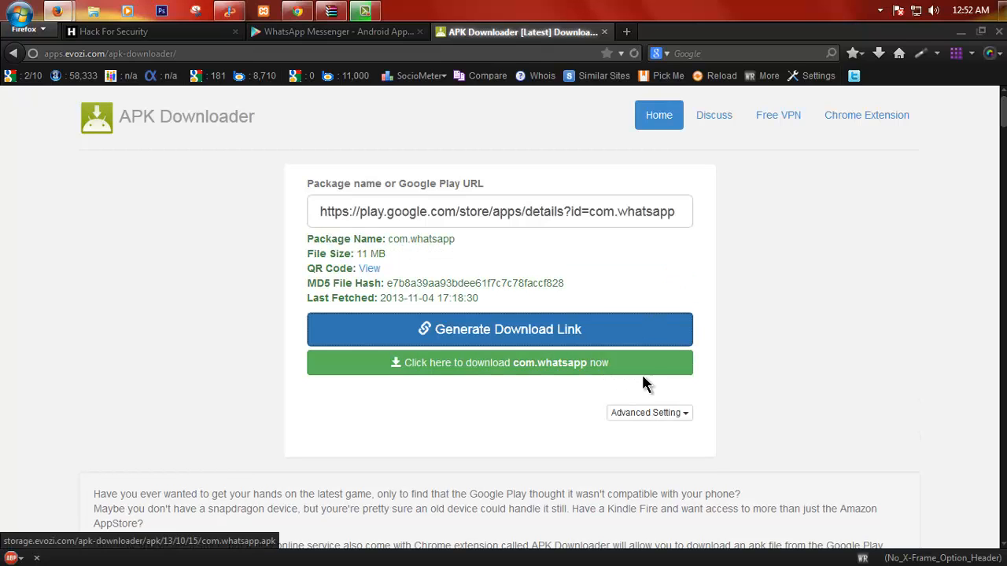
pyautogui.click(499, 363)
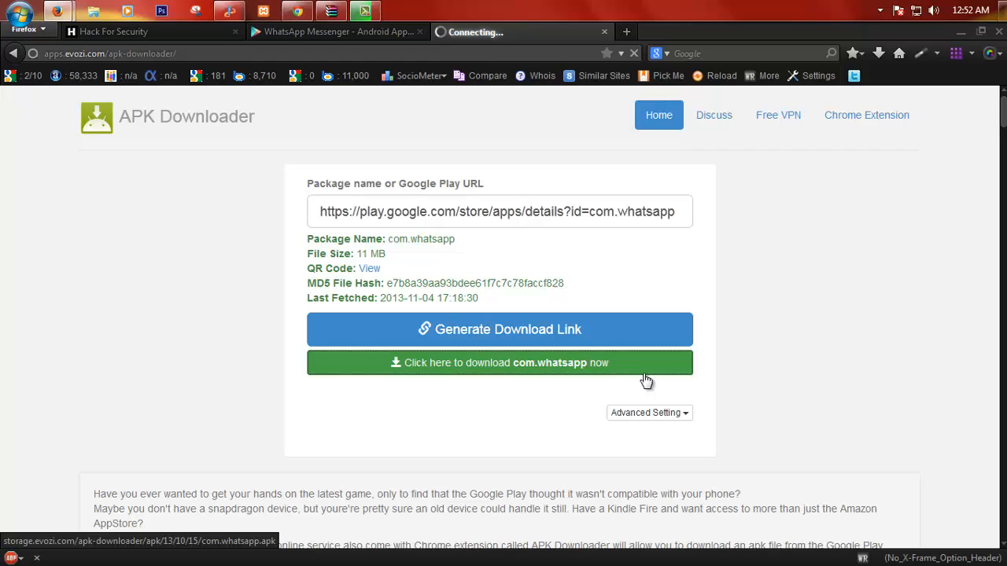
pyautogui.click(498, 362)
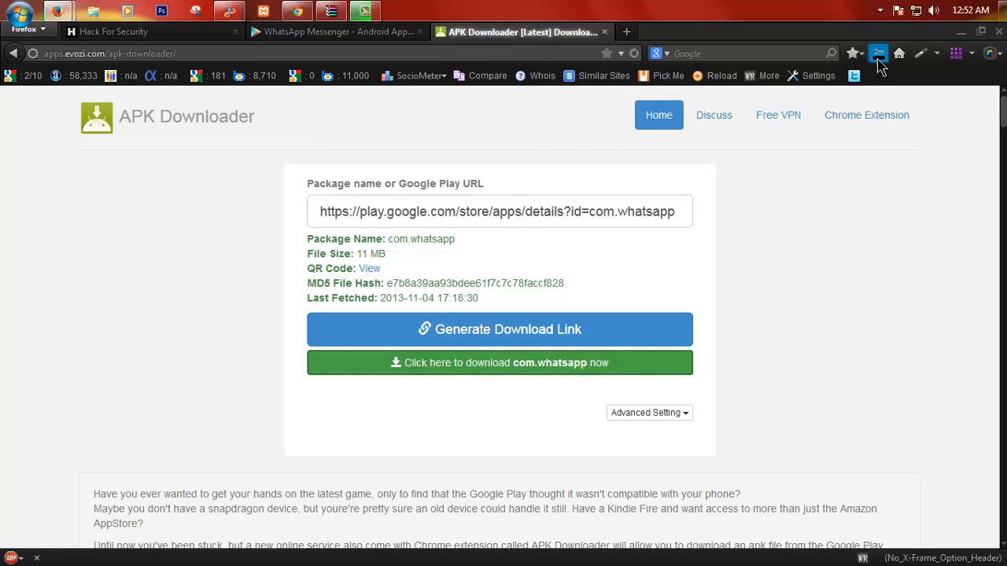
pyautogui.click(500, 362)
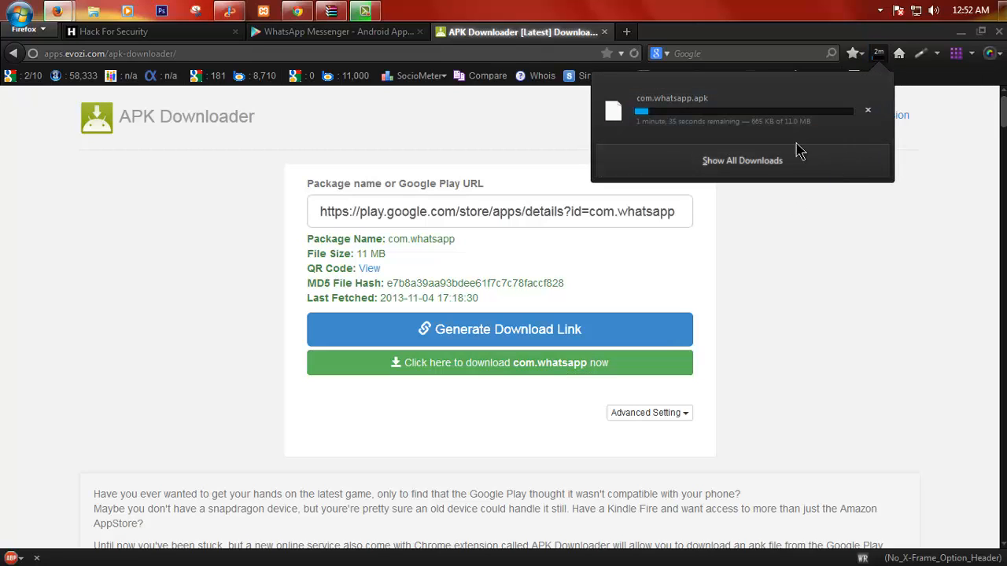
pyautogui.moveTo(810, 156)
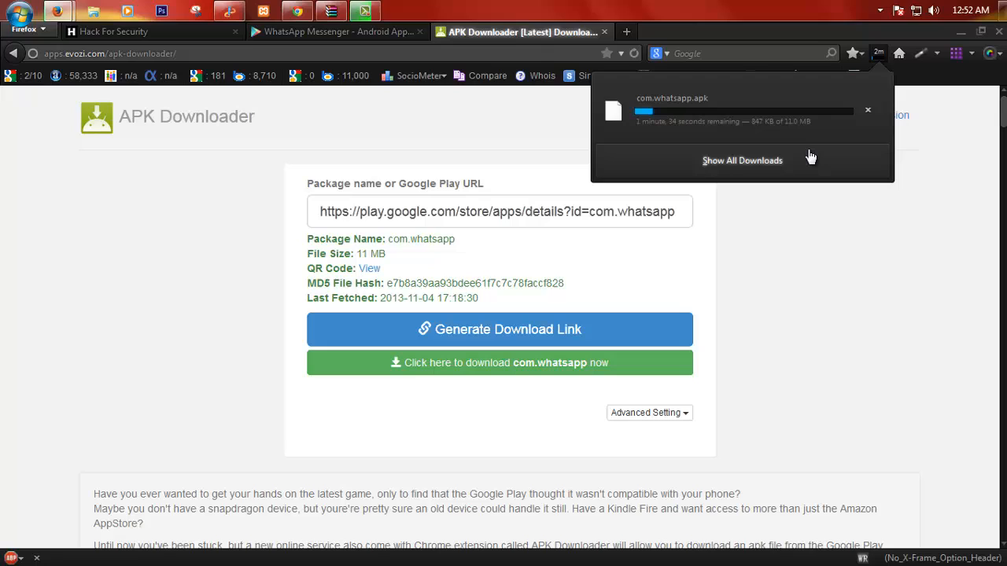